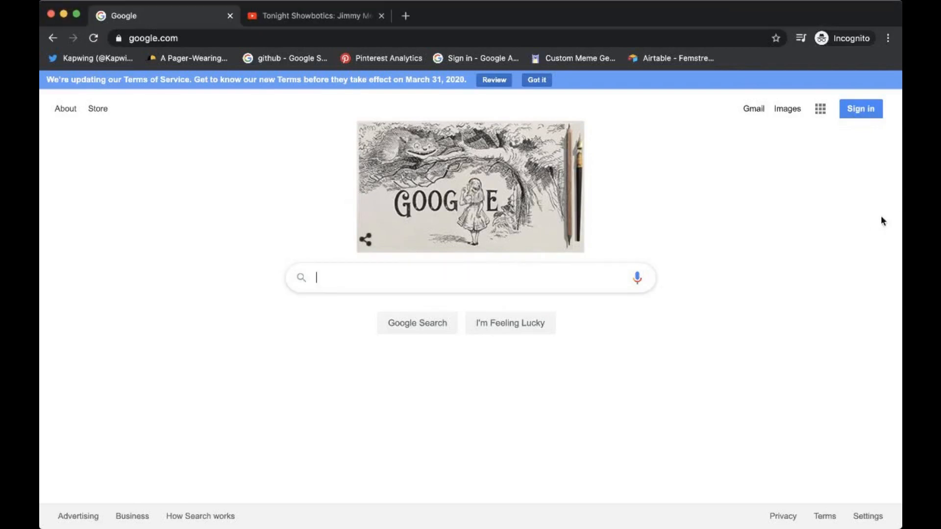
pyautogui.moveTo(301, 296)
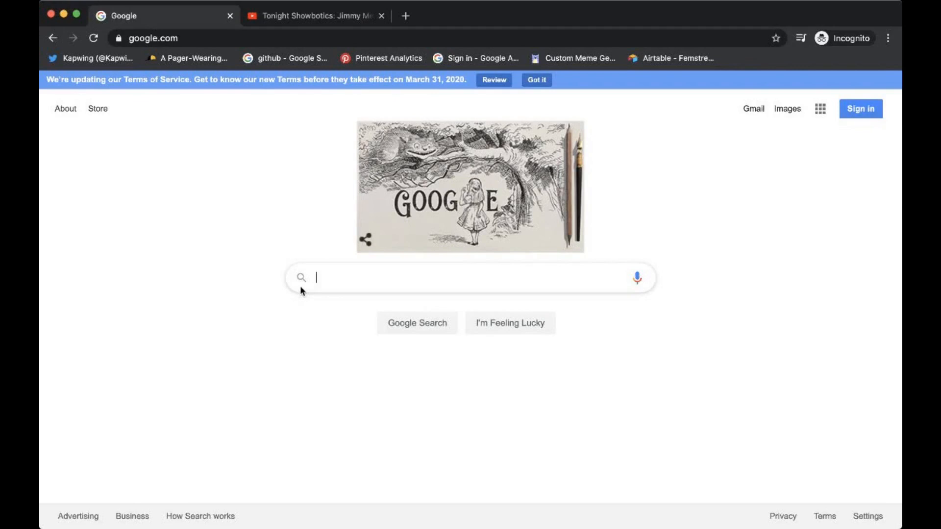
# Search Google for 'Kapwing'.
pyautogui.write('k')
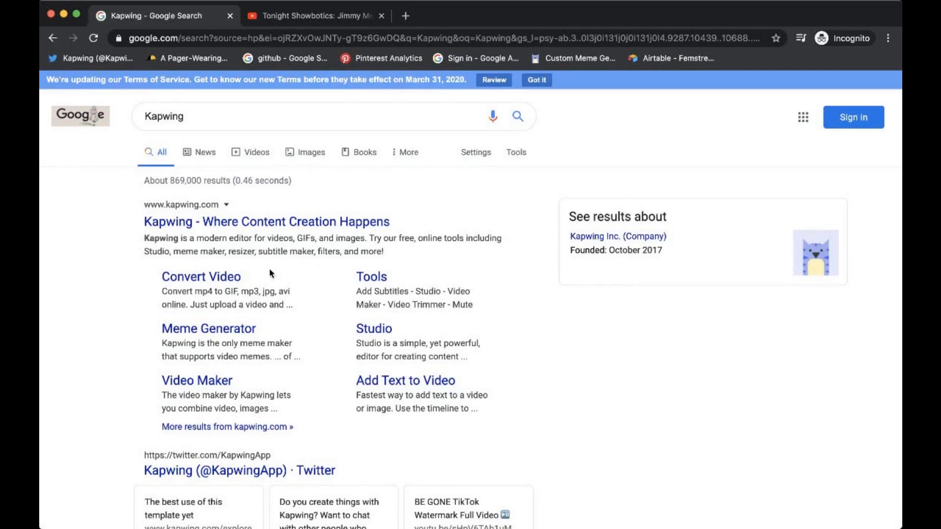
pyautogui.moveTo(326, 232)
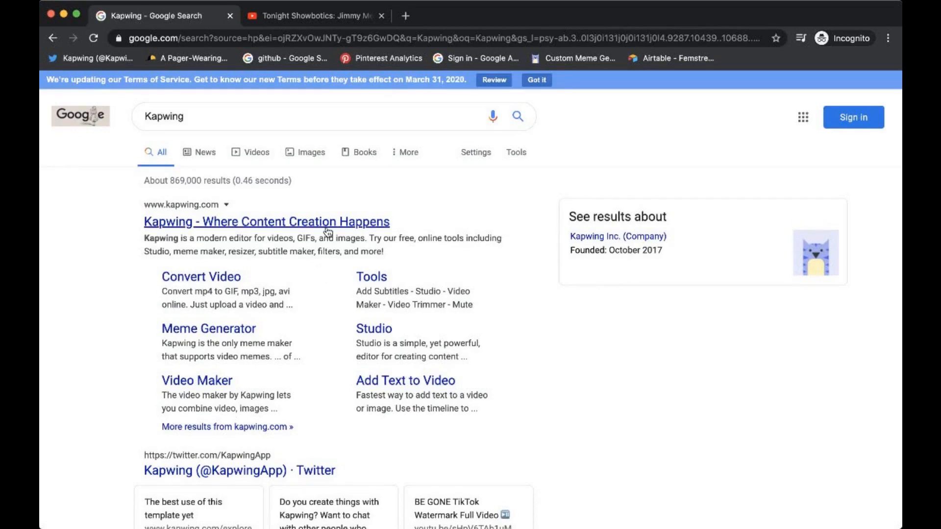
# Open the Kapwing website from the results and start editing in Kapwing Studio.
pyautogui.click(267, 221)
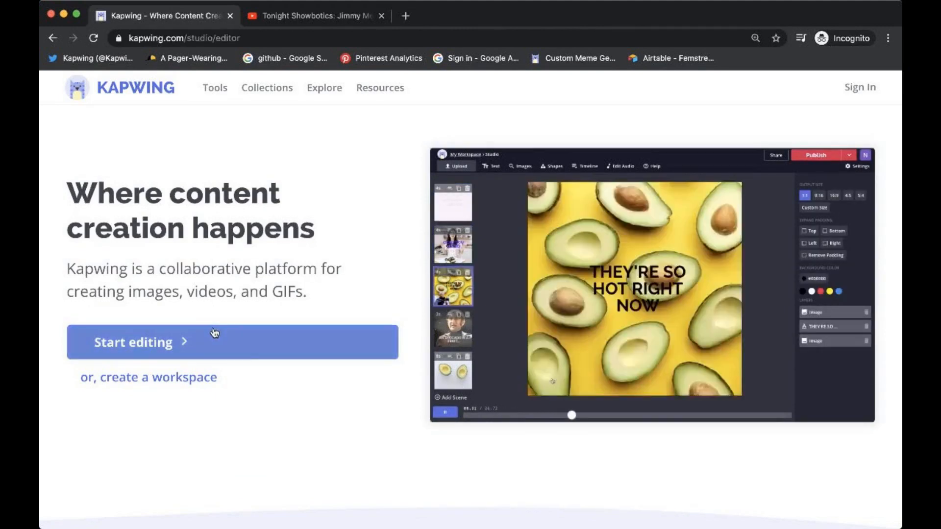
pyautogui.click(132, 343)
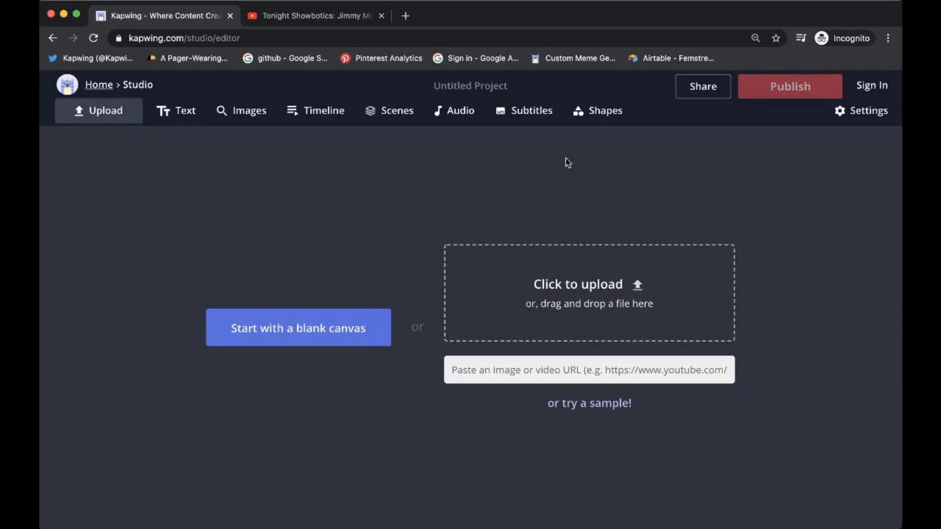
pyautogui.moveTo(675, 271)
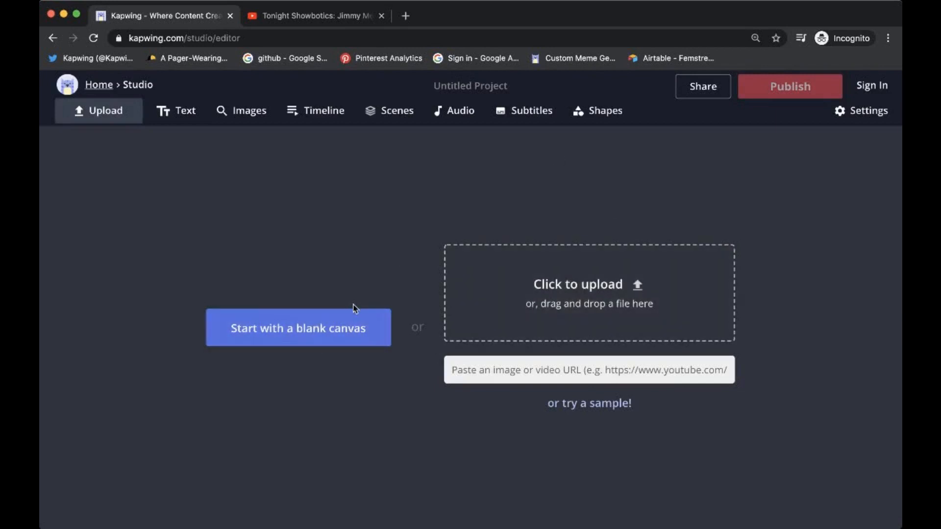
pyautogui.moveTo(332, 333)
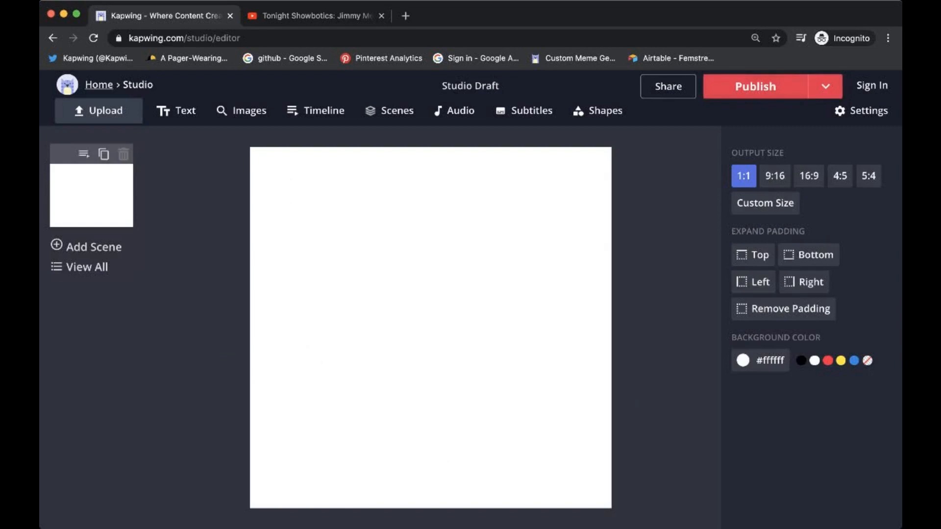
pyautogui.moveTo(657, 444)
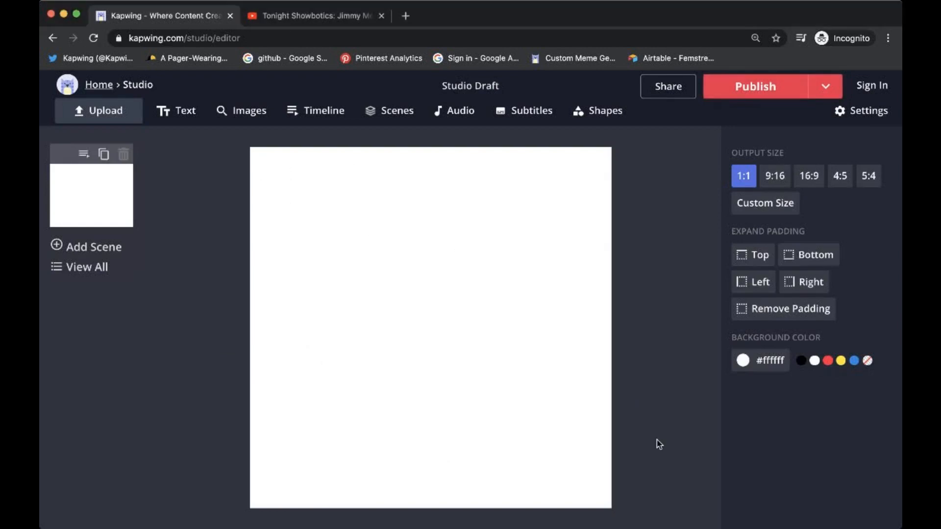
pyautogui.moveTo(646, 438)
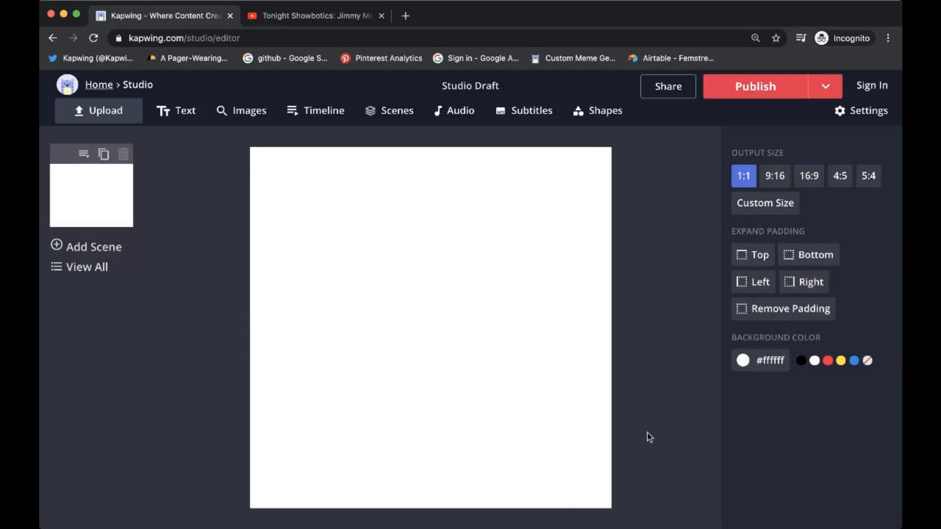
pyautogui.moveTo(513, 339)
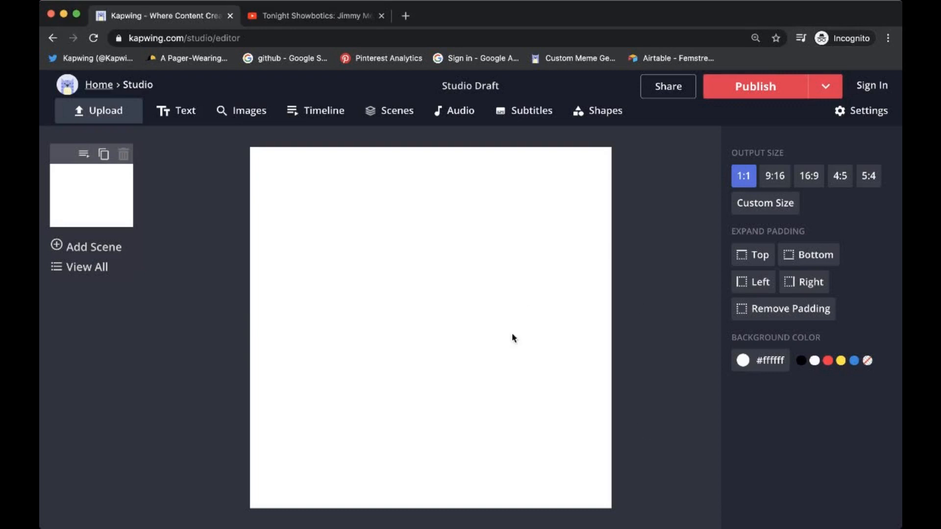
pyautogui.moveTo(136, 126)
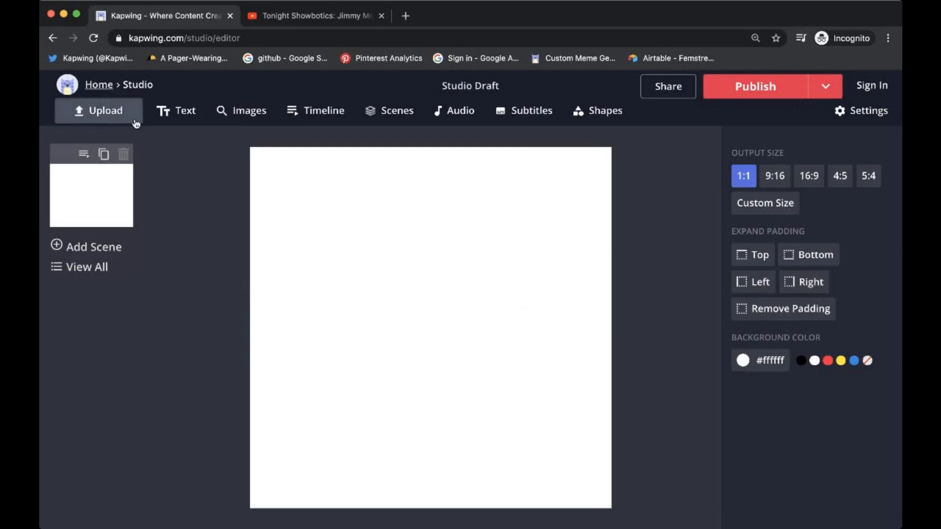
pyautogui.moveTo(348, 461)
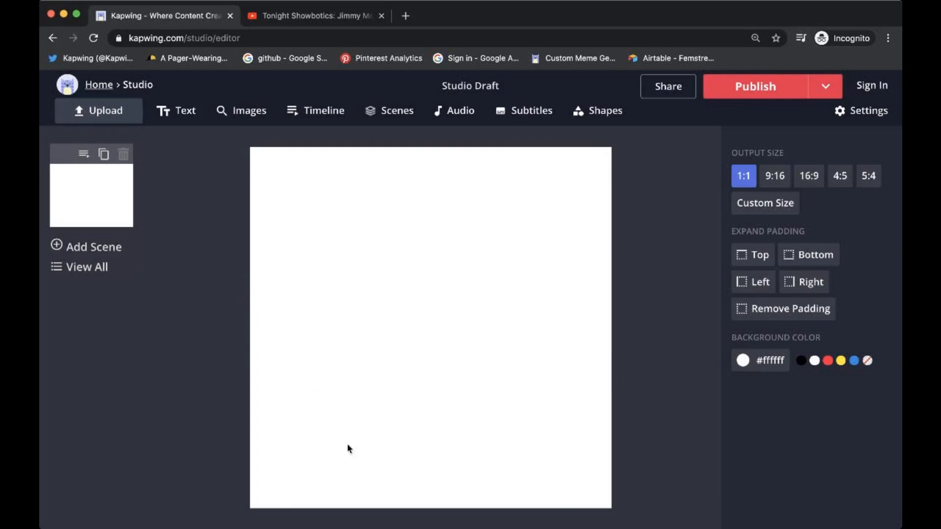
pyautogui.moveTo(105, 114)
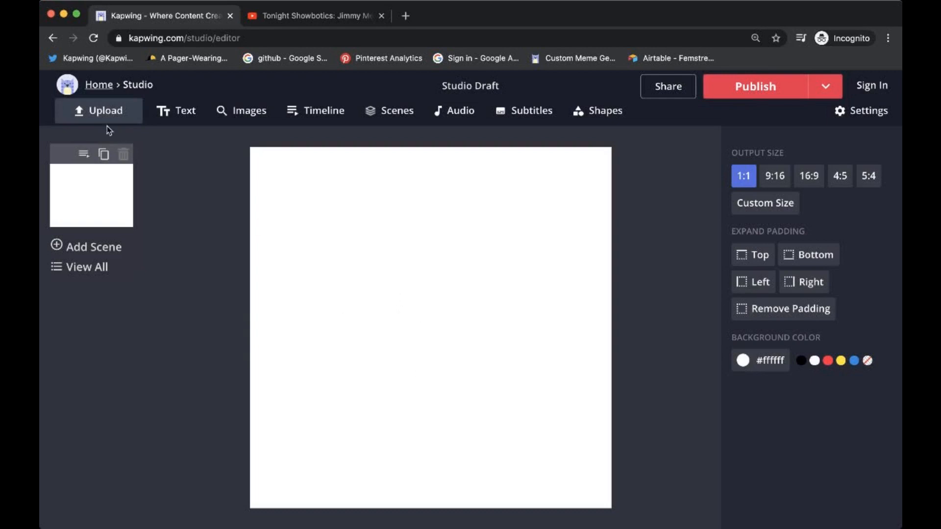
# Open the media upload options and grab the YouTube robot video's link to import.
pyautogui.click(98, 111)
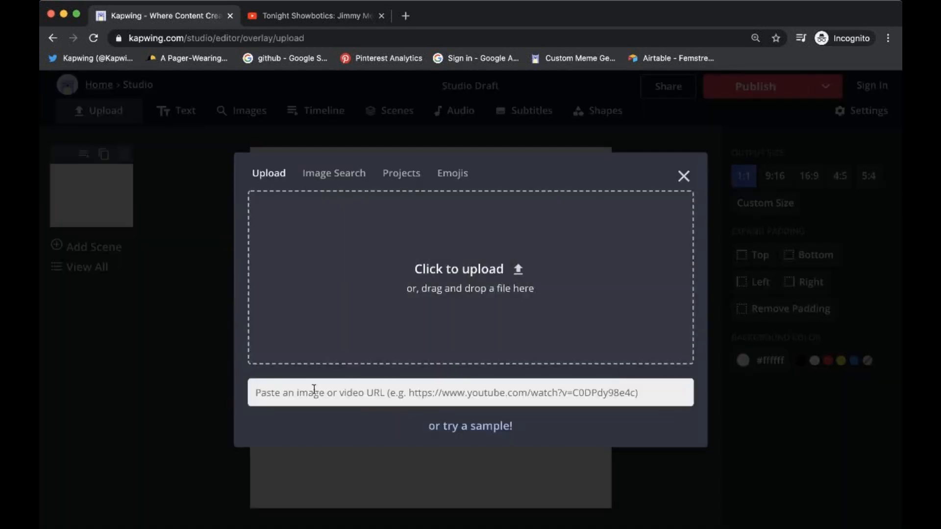
pyautogui.click(322, 17)
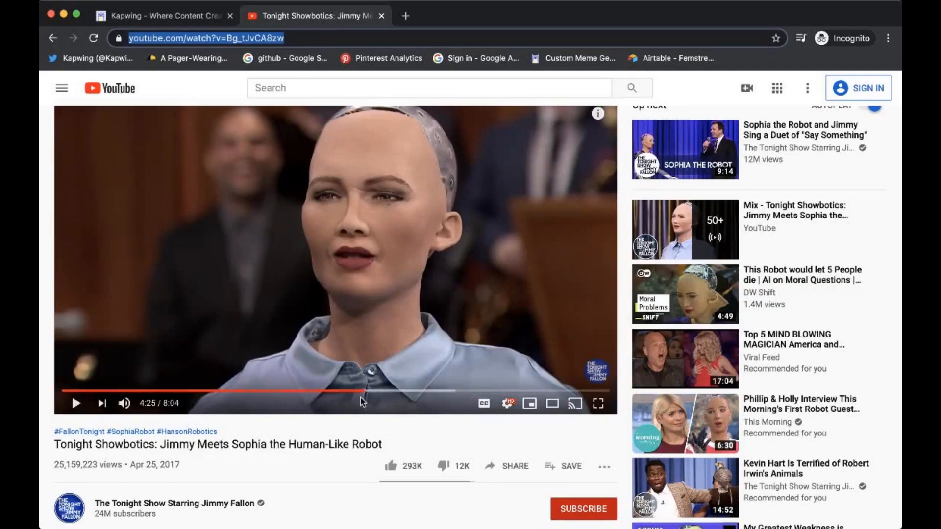
pyautogui.moveTo(361, 402)
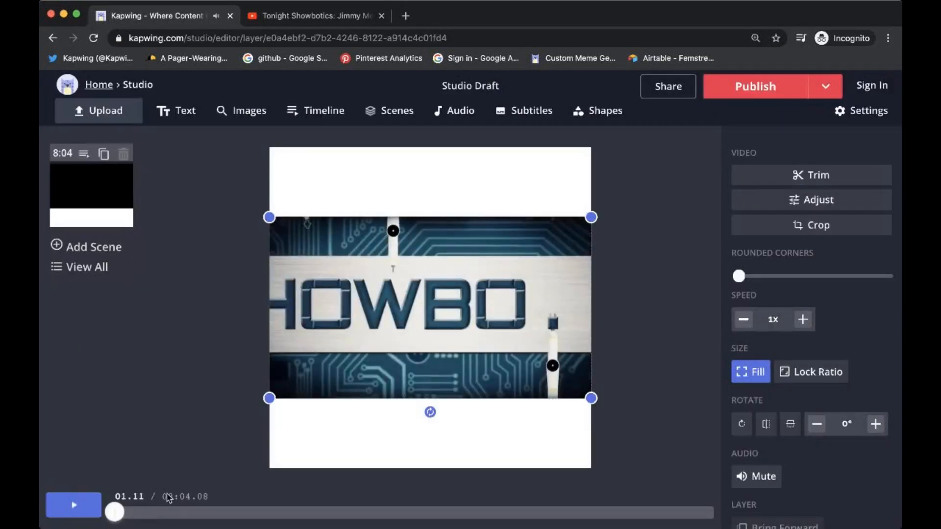
pyautogui.moveTo(811, 174)
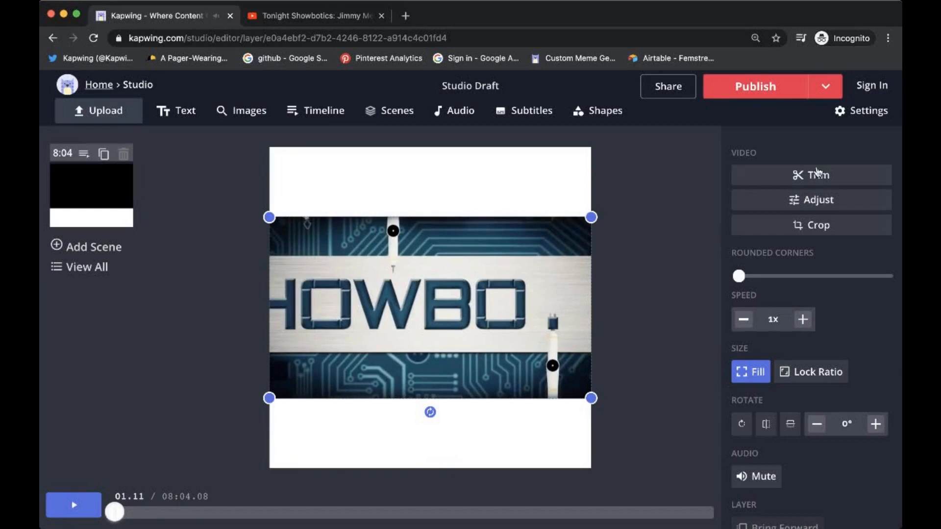
# Trim the robot clip to a 3.29-second excerpt of Sophia speaking.
pyautogui.click(811, 175)
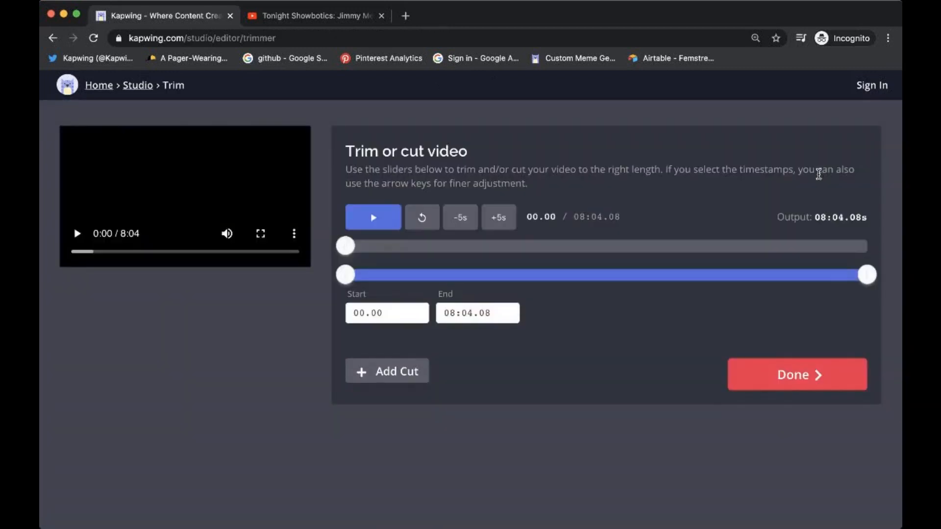
pyautogui.moveTo(332, 275)
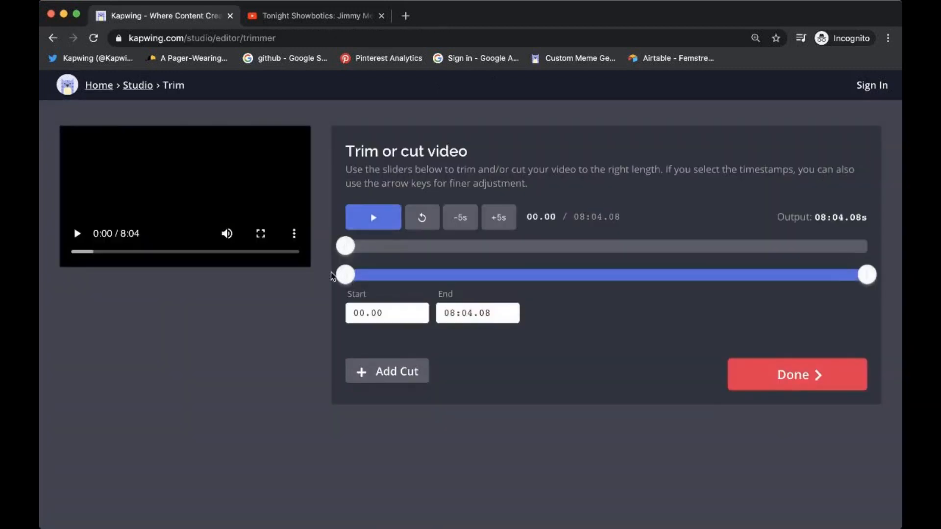
pyautogui.moveTo(345, 275); pyautogui.dragTo(401, 275)
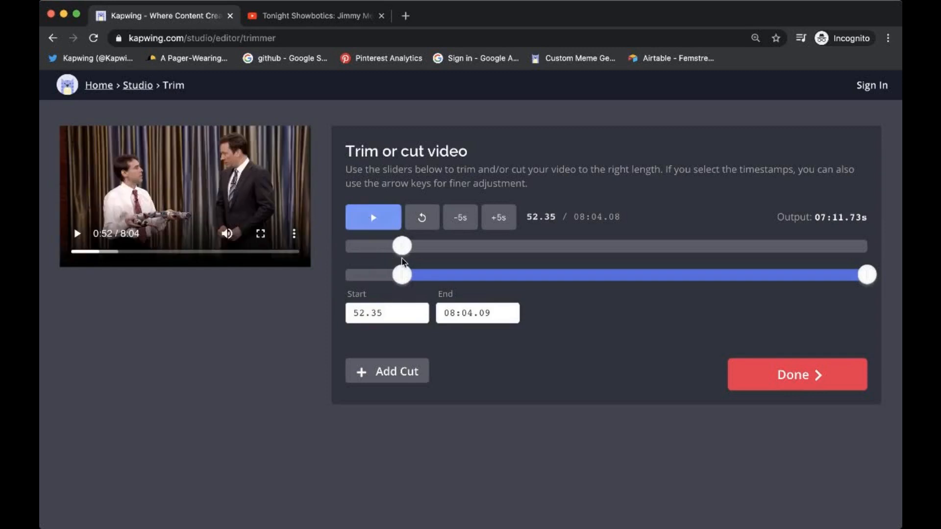
pyautogui.moveTo(401, 275); pyautogui.dragTo(588, 275)
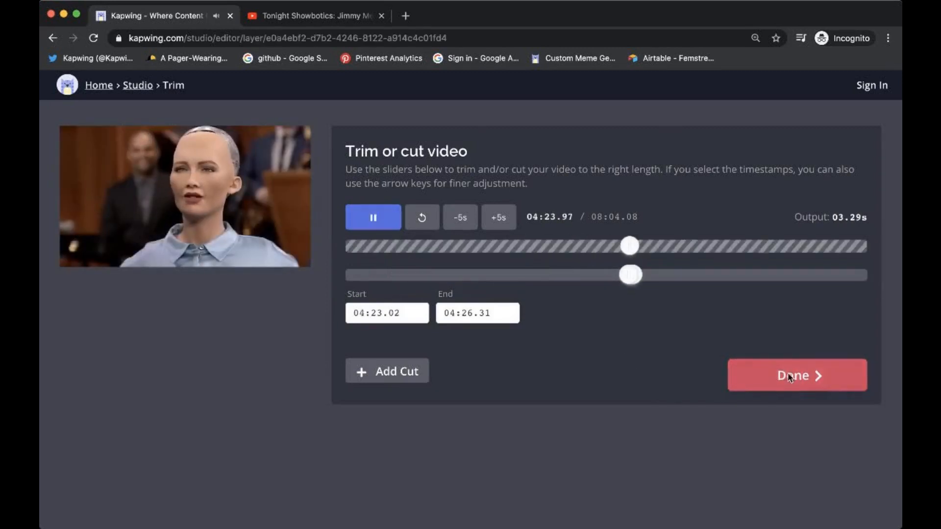
pyautogui.click(797, 375)
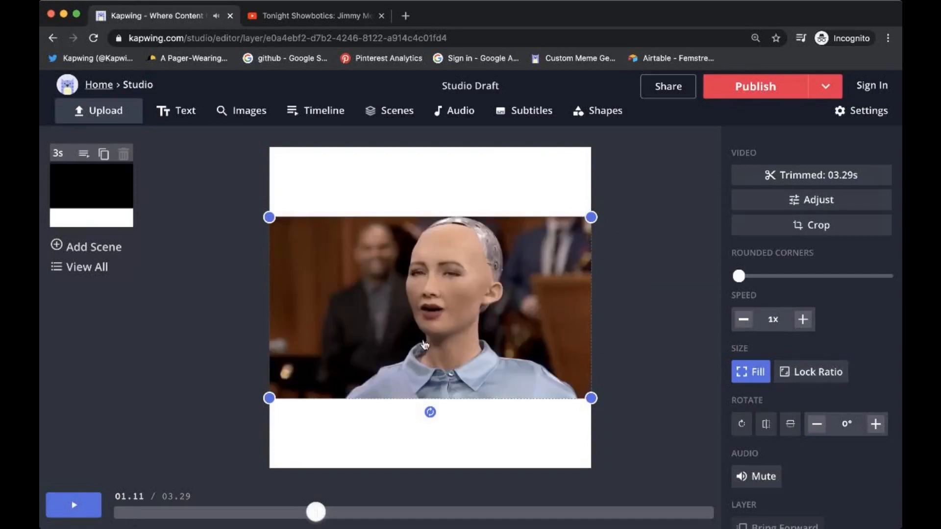
pyautogui.moveTo(341, 169)
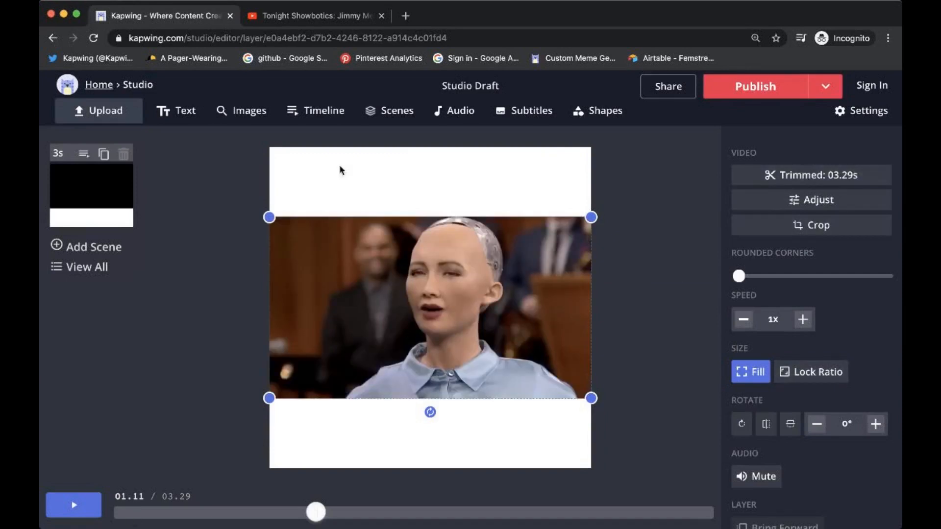
pyautogui.moveTo(652, 453)
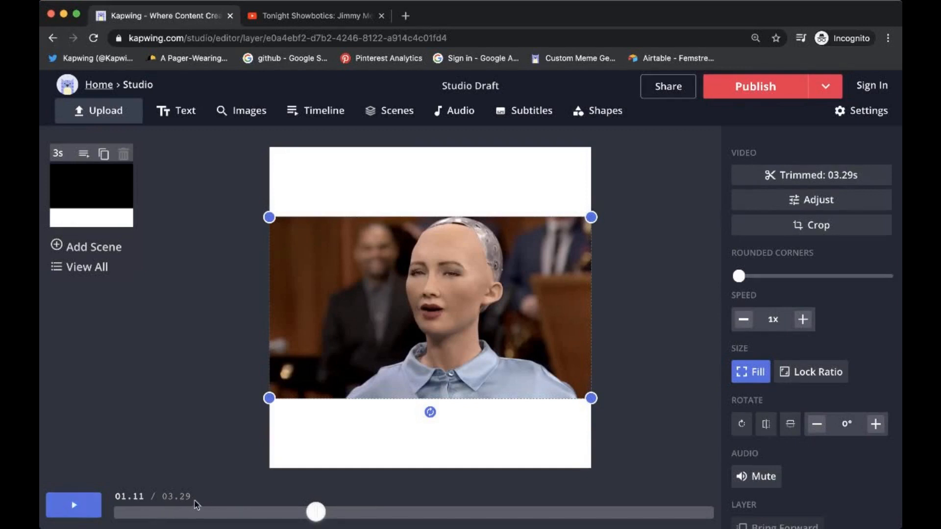
# Deselect the robot clip, then reselect it to move it to the canvas bottom.
pyautogui.click(74, 518)
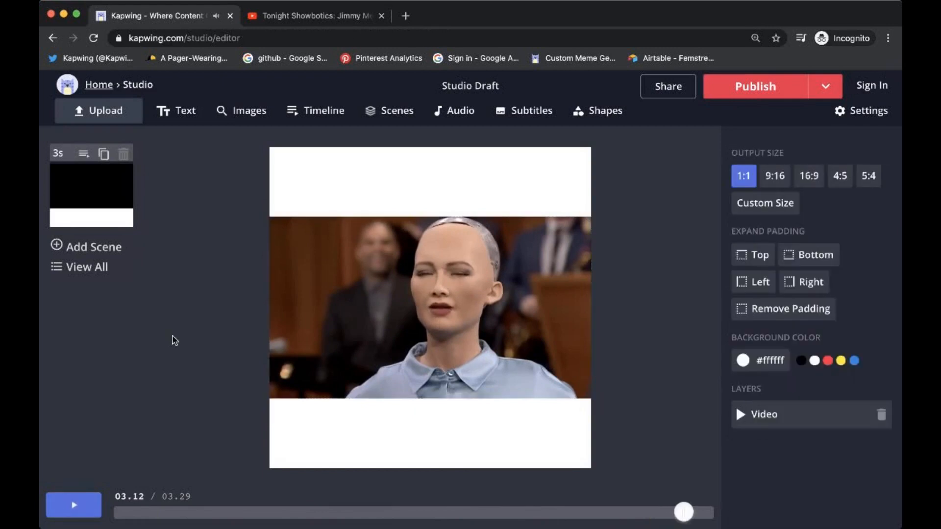
pyautogui.moveTo(476, 348)
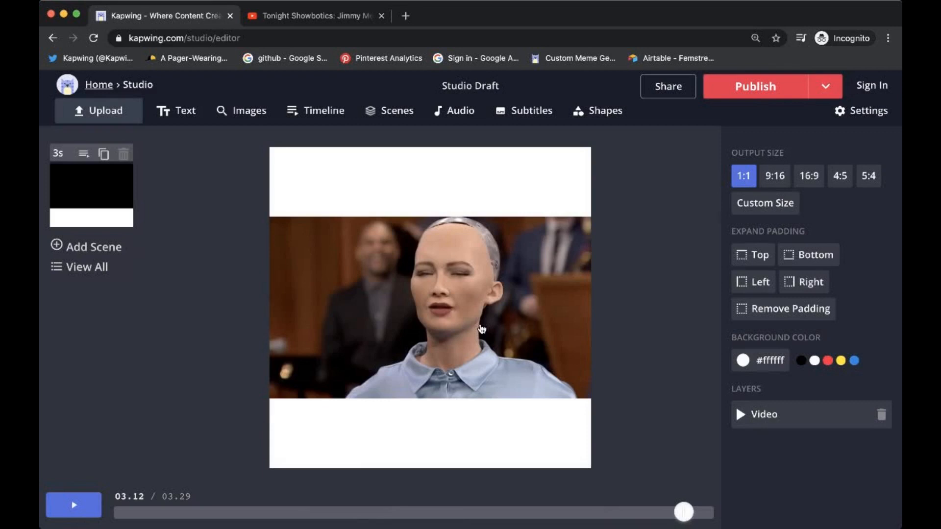
pyautogui.moveTo(615, 248)
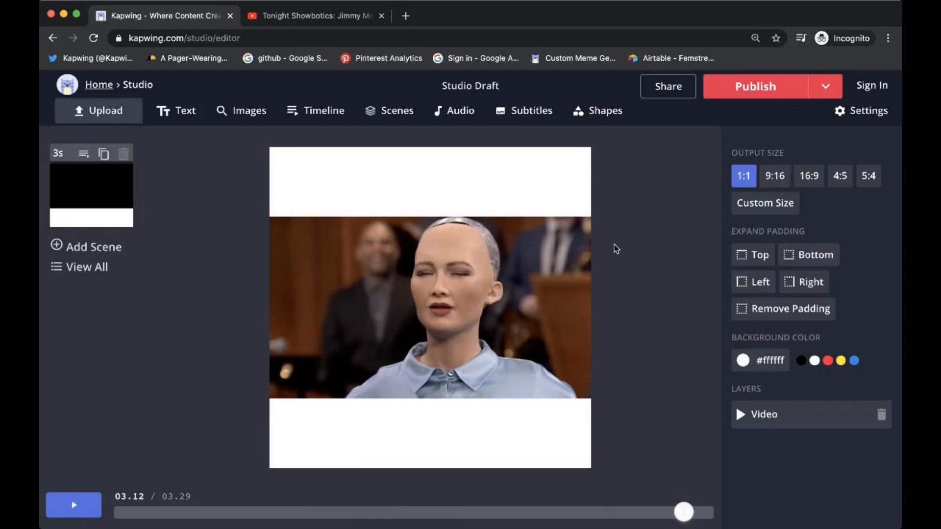
pyautogui.click(431, 309)
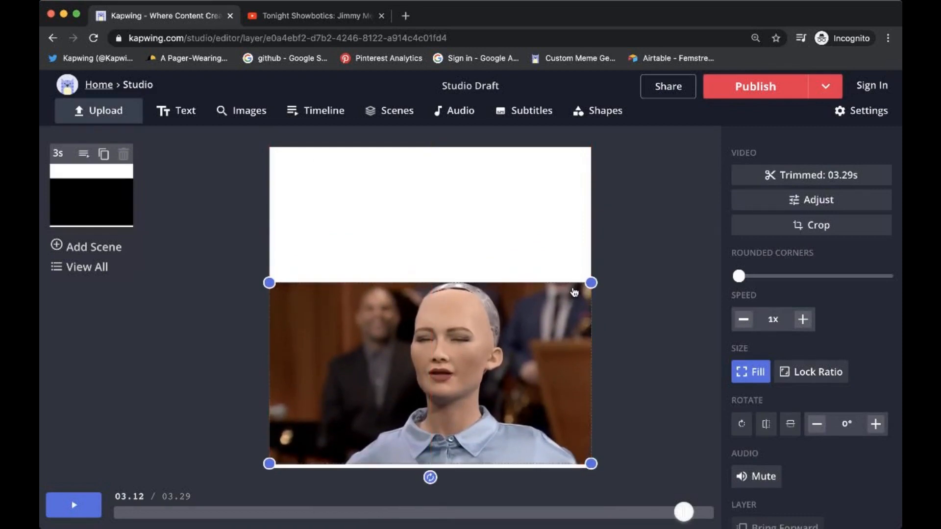
pyautogui.moveTo(647, 226)
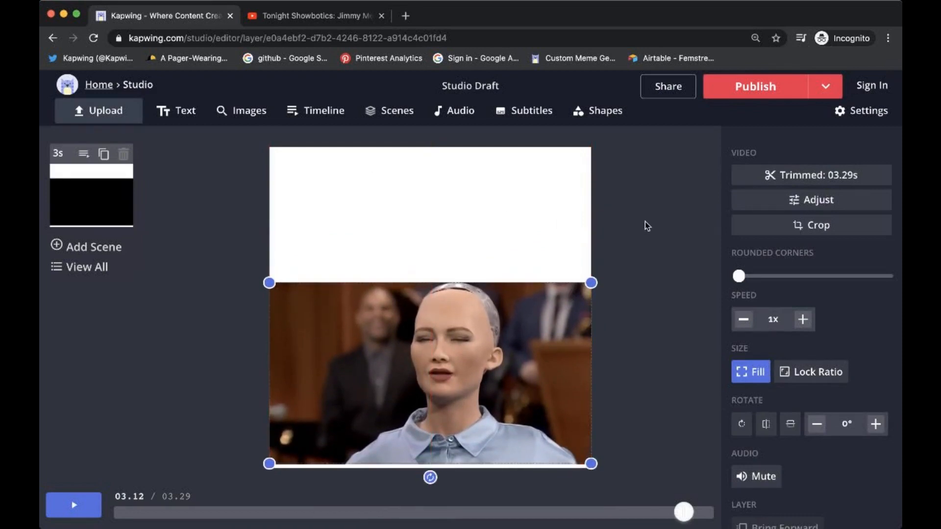
pyautogui.moveTo(660, 285)
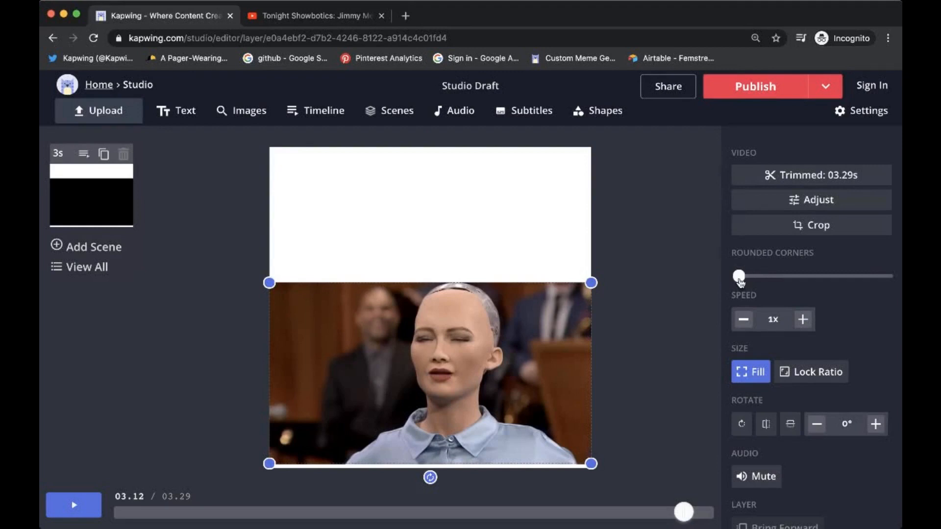
# Round the robot clip's corners and add a text layer above it.
pyautogui.moveTo(739, 276); pyautogui.dragTo(780, 276)
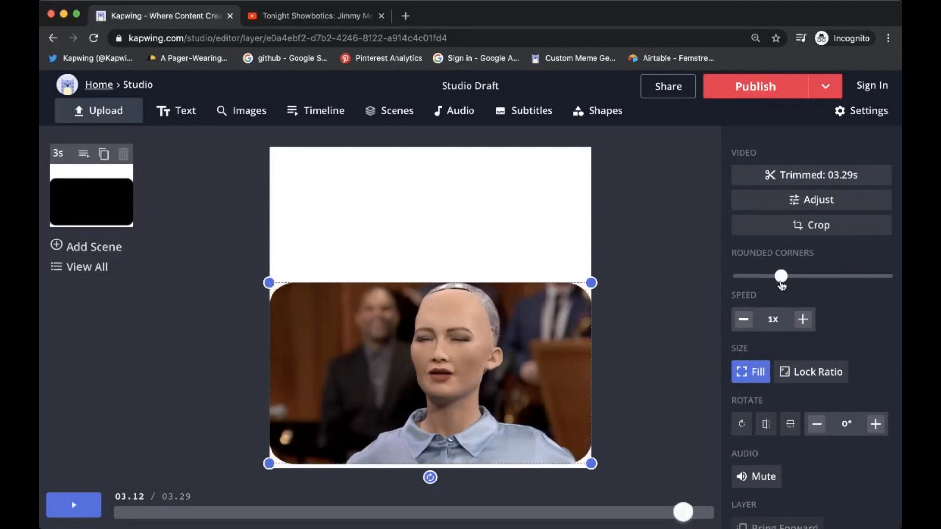
pyautogui.moveTo(780, 275); pyautogui.dragTo(789, 275)
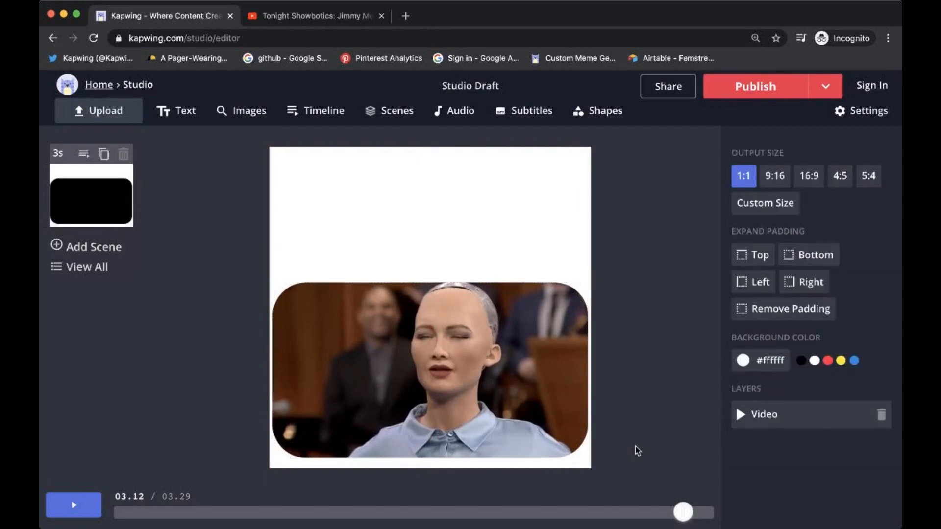
pyautogui.moveTo(268, 310)
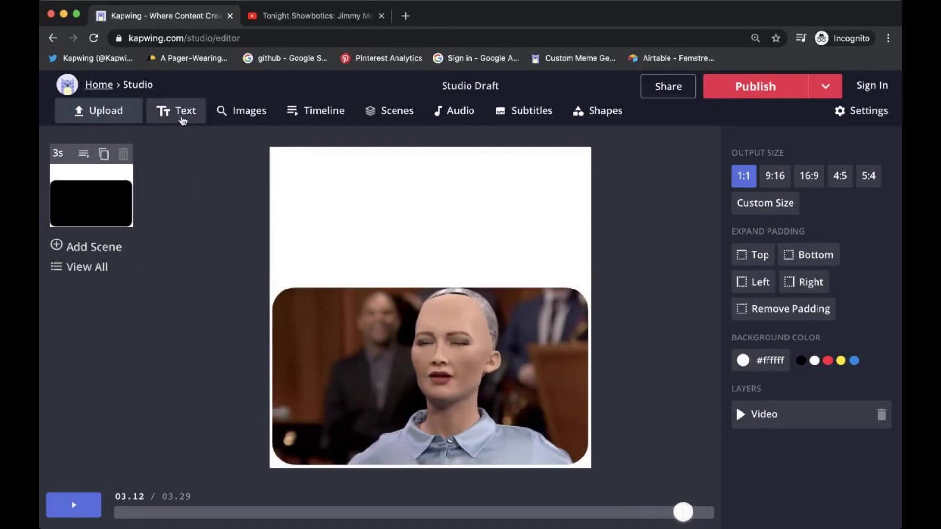
pyautogui.click(176, 110)
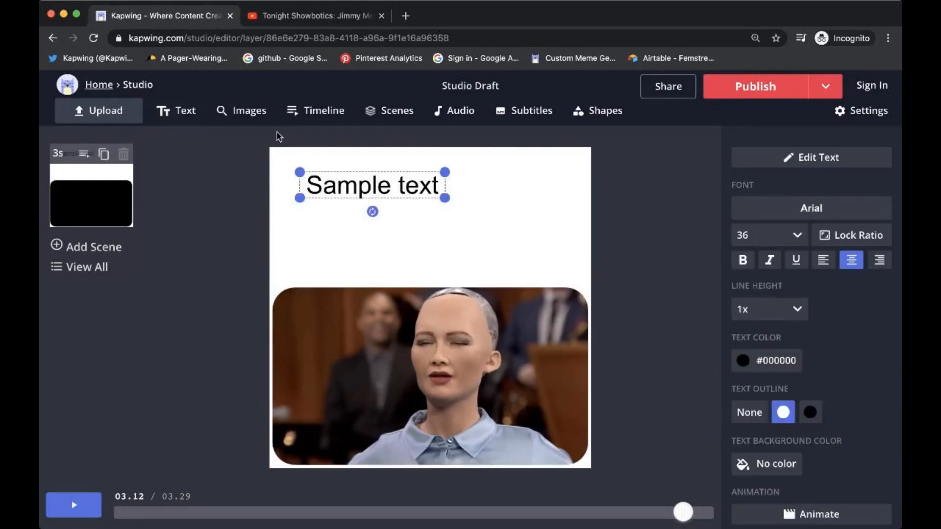
# Widen the text box above the clip and type the broccoli caption.
pyautogui.moveTo(372, 185); pyautogui.dragTo(340, 217)
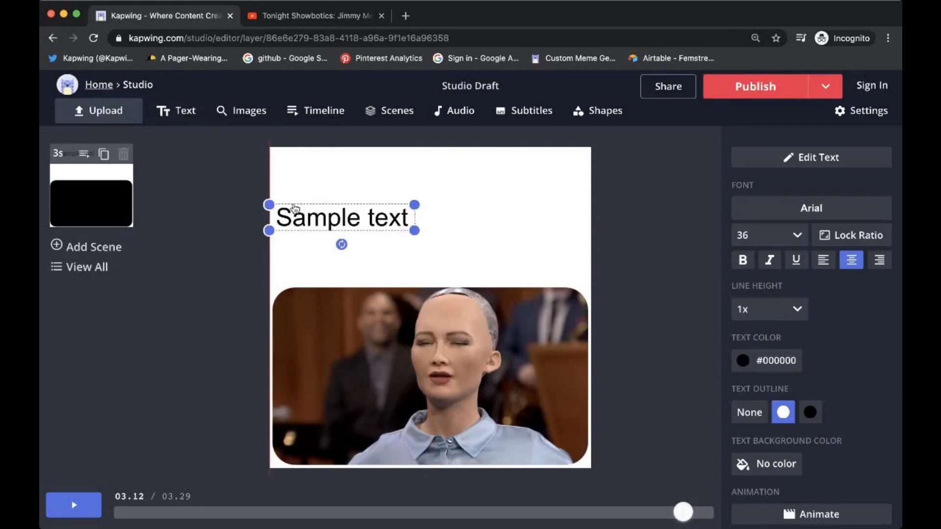
pyautogui.moveTo(416, 232); pyautogui.dragTo(558, 270)
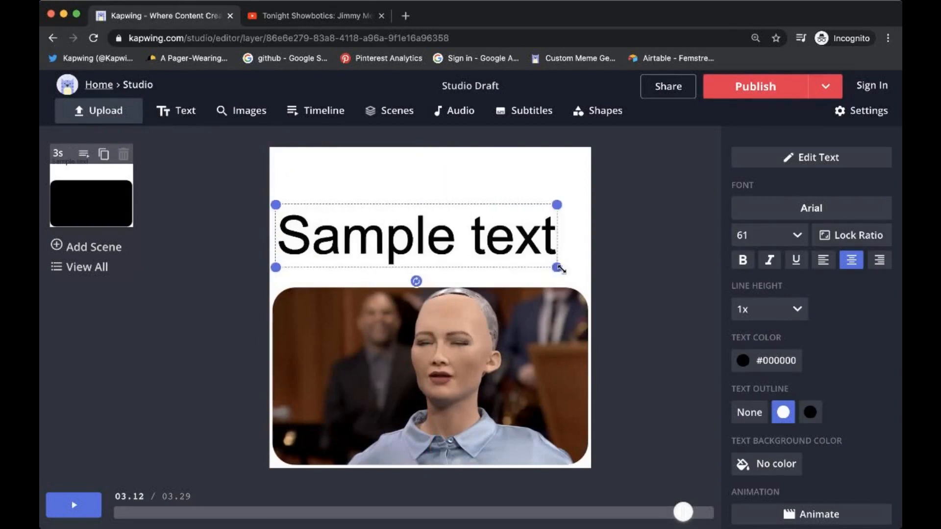
pyautogui.moveTo(556, 267); pyautogui.dragTo(582, 278)
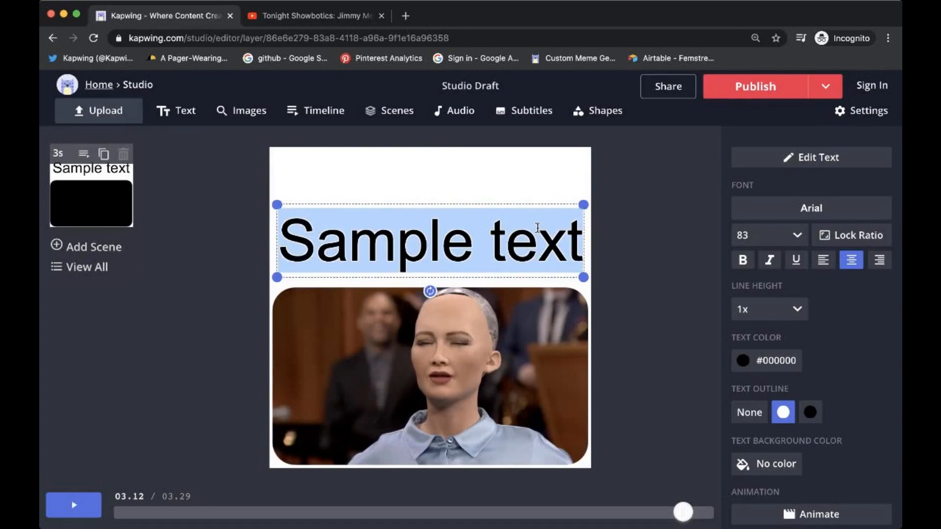
pyautogui.write('Me when my mom asks me to')
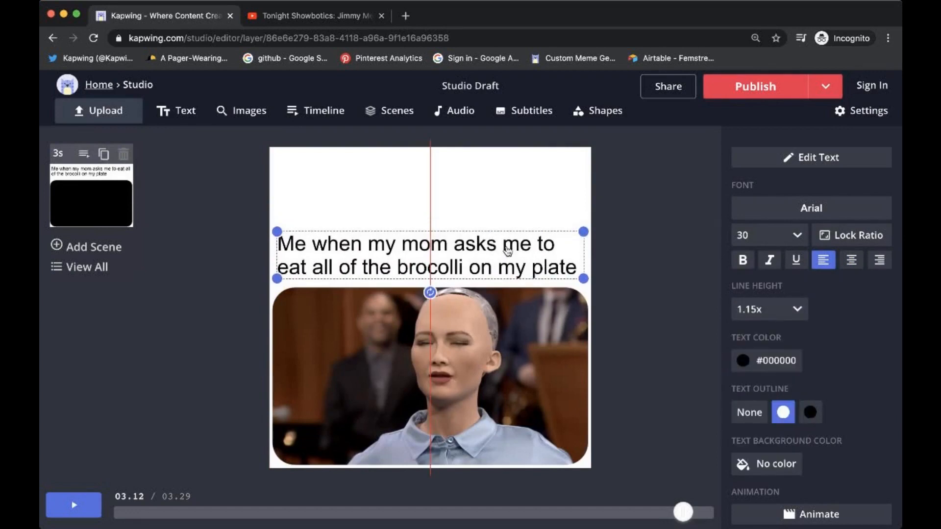
# Change the caption font from Arial to Montserrat.
pyautogui.click(811, 208)
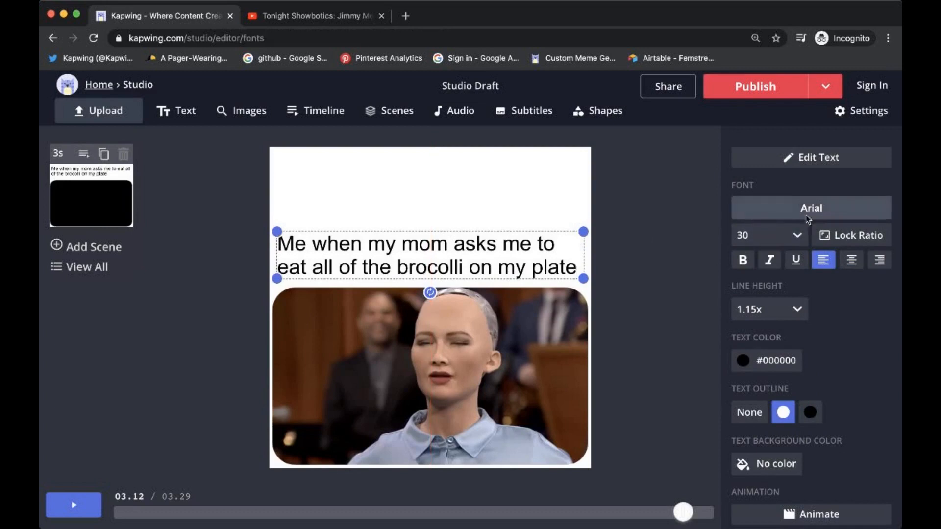
pyautogui.click(811, 207)
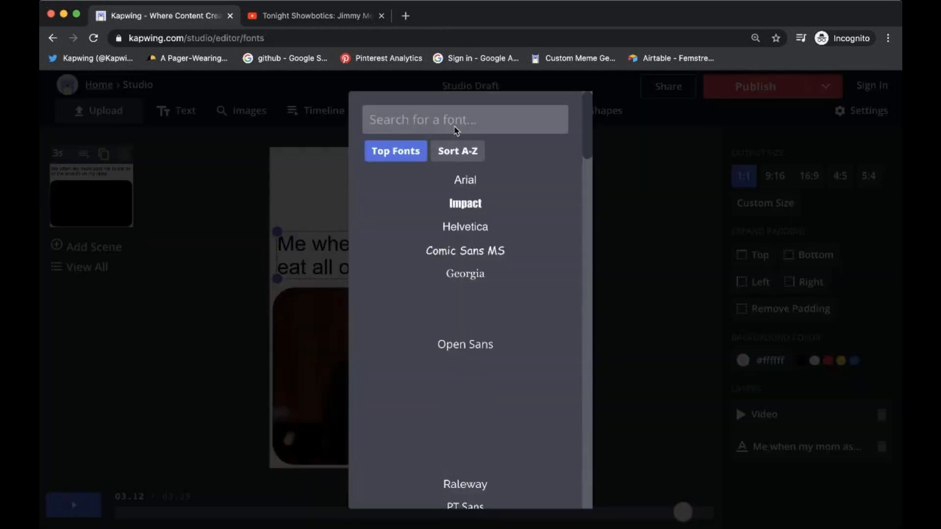
pyautogui.moveTo(432, 114)
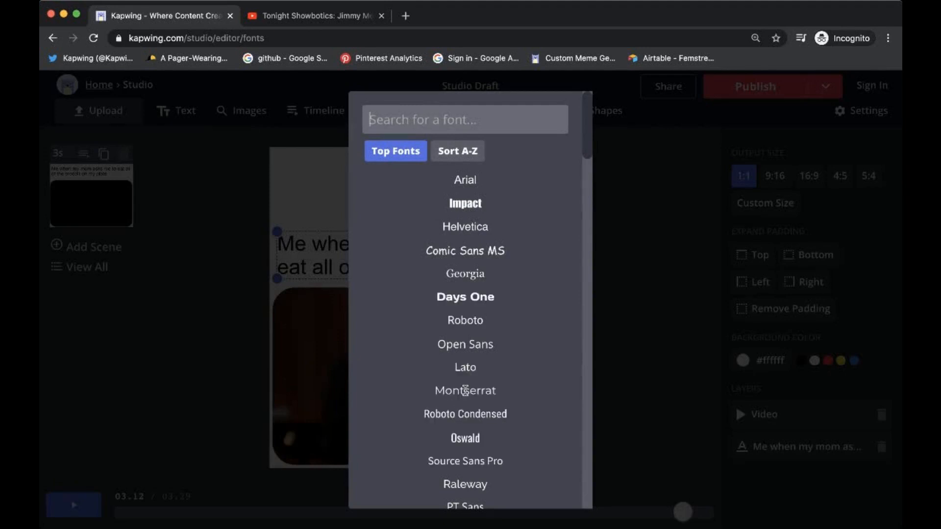
pyautogui.click(465, 390)
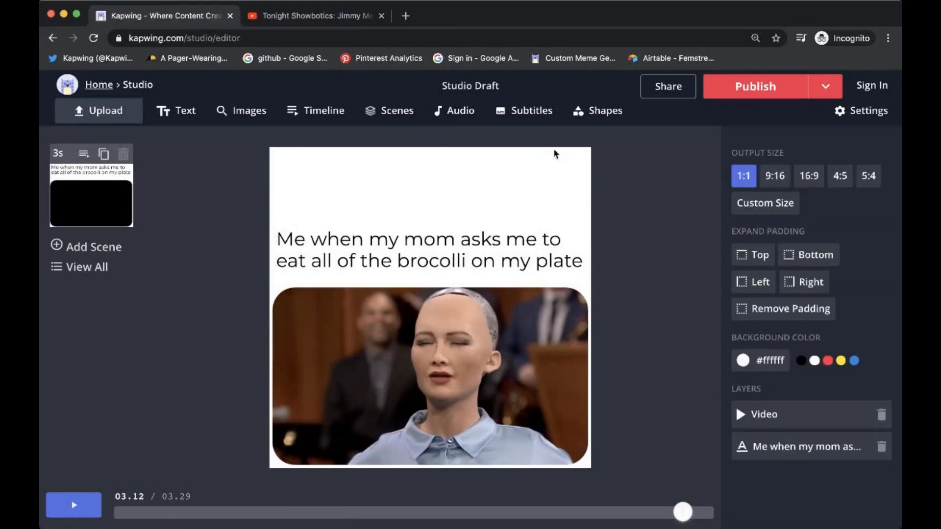
pyautogui.click(429, 305)
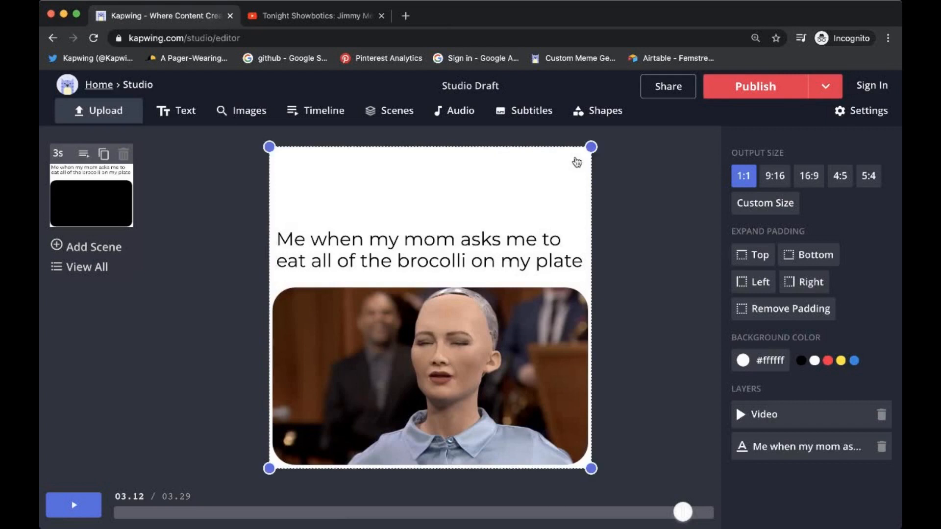
pyautogui.moveTo(591, 147)
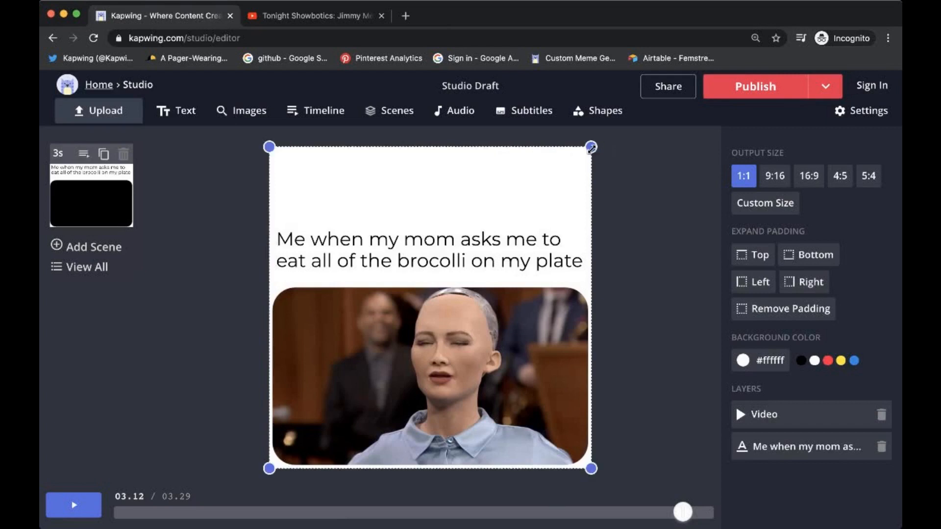
pyautogui.moveTo(631, 160)
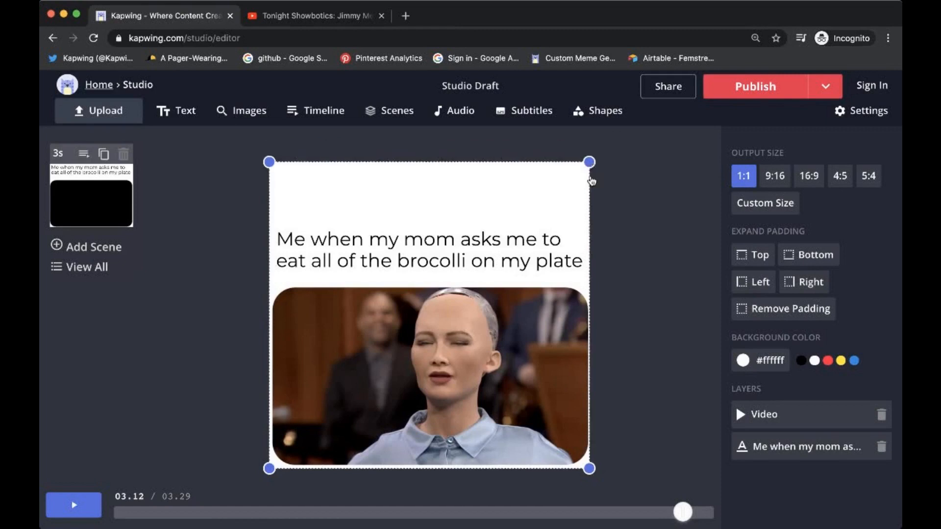
pyautogui.click(75, 505)
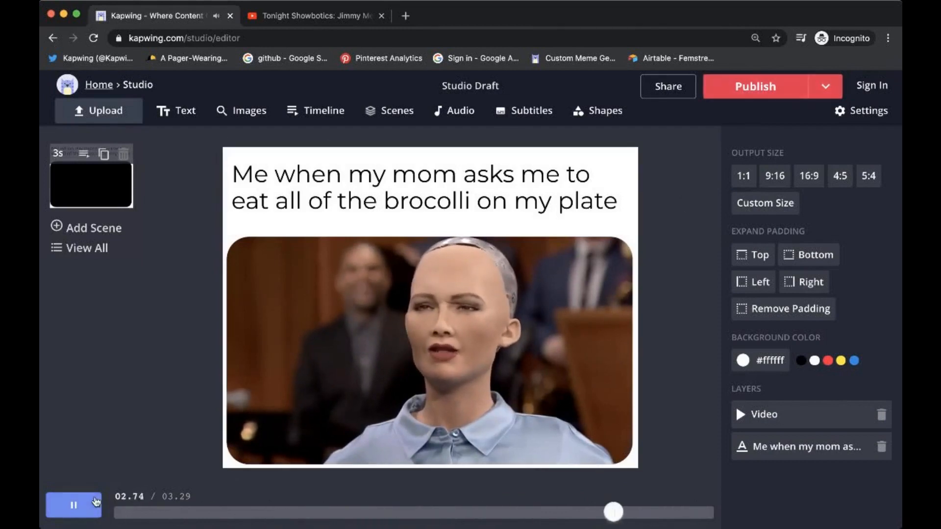
pyautogui.click(74, 505)
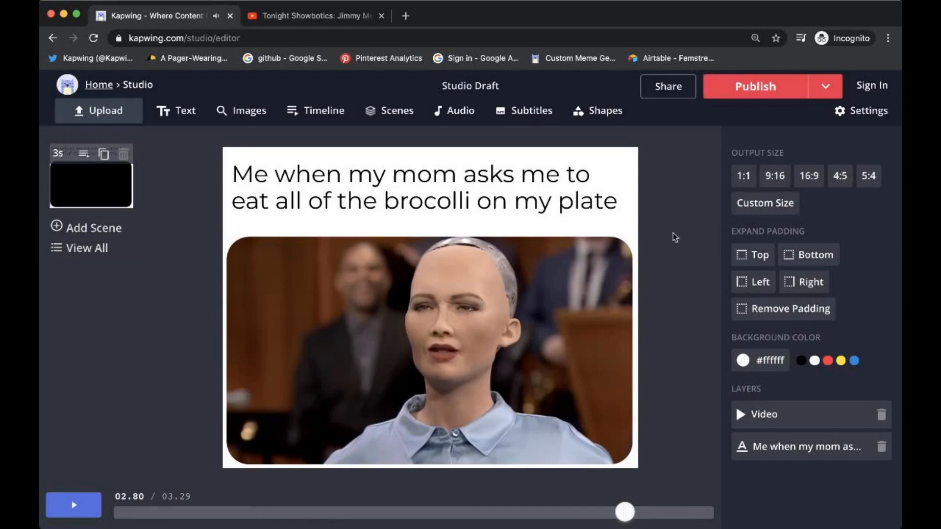
pyautogui.moveTo(608, 113)
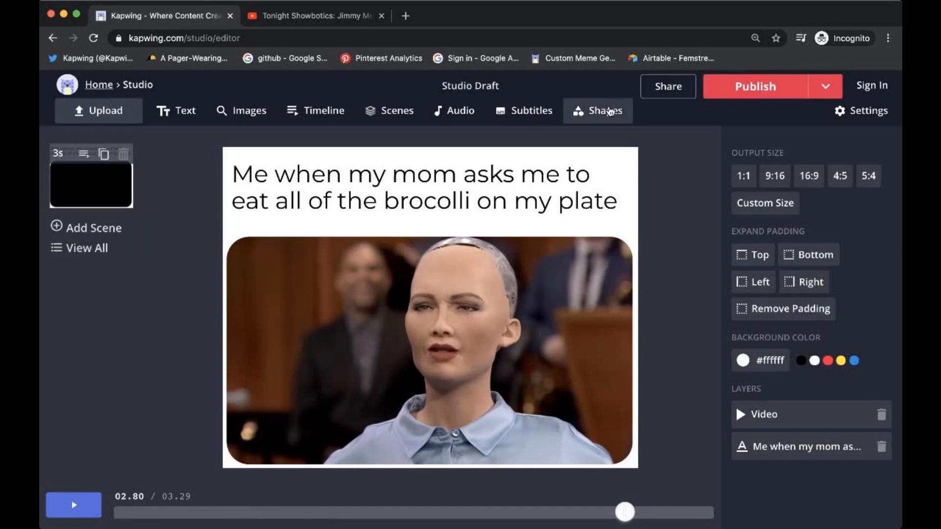
pyautogui.click(602, 110)
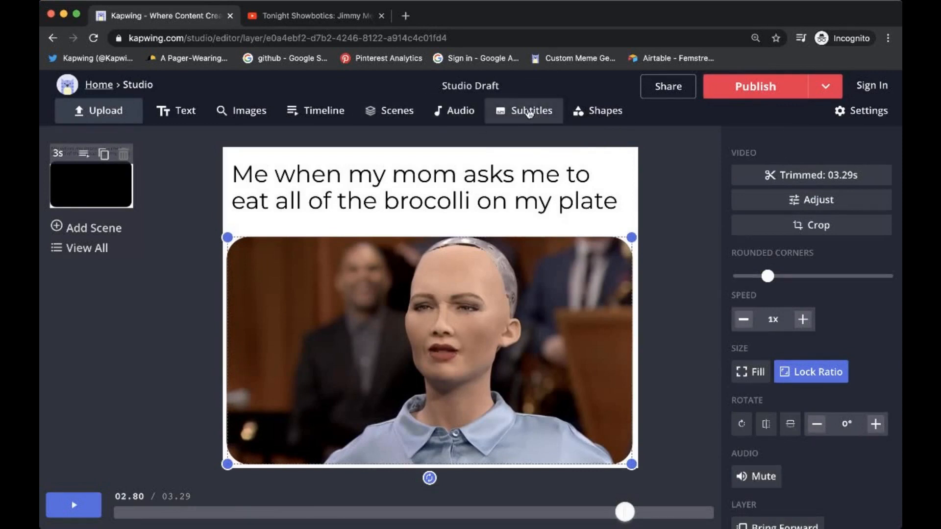
pyautogui.moveTo(531, 115)
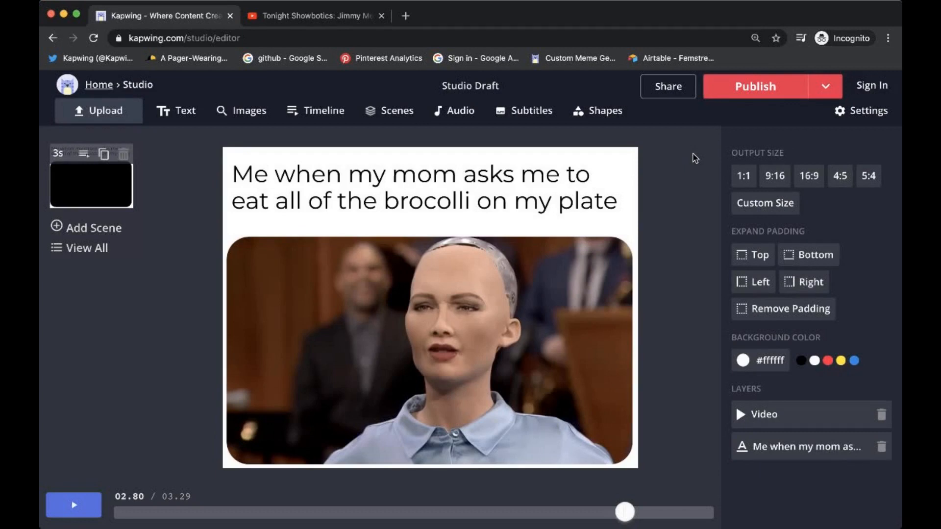
# Publish the meme video and download the final MP4.
pyautogui.click(755, 86)
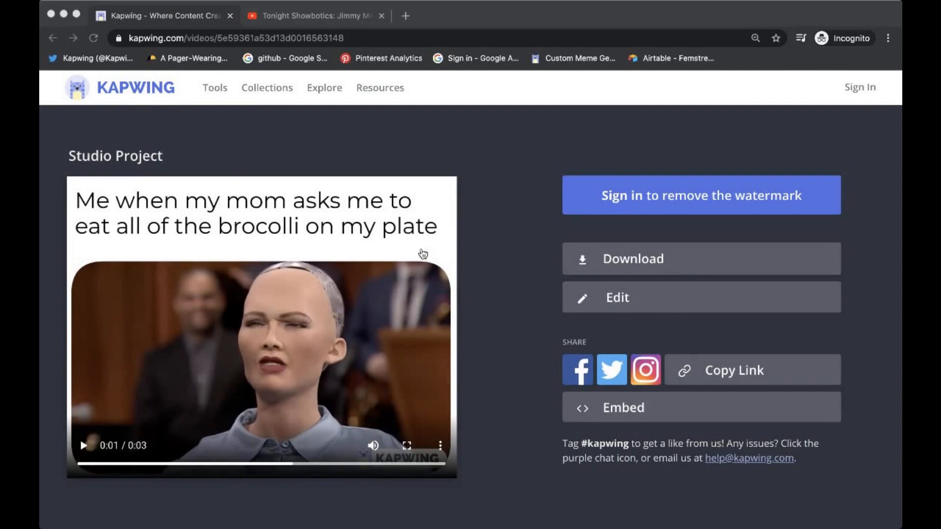
pyautogui.moveTo(779, 304)
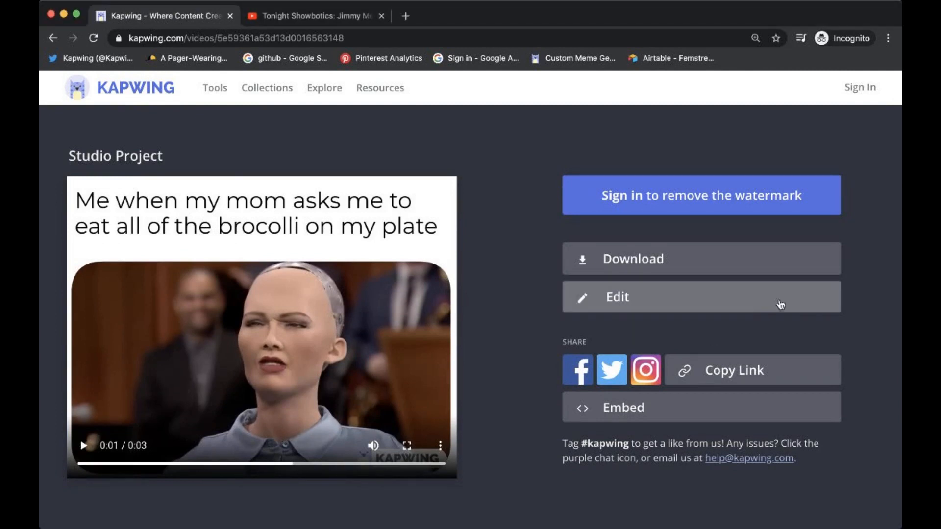
pyautogui.click(633, 258)
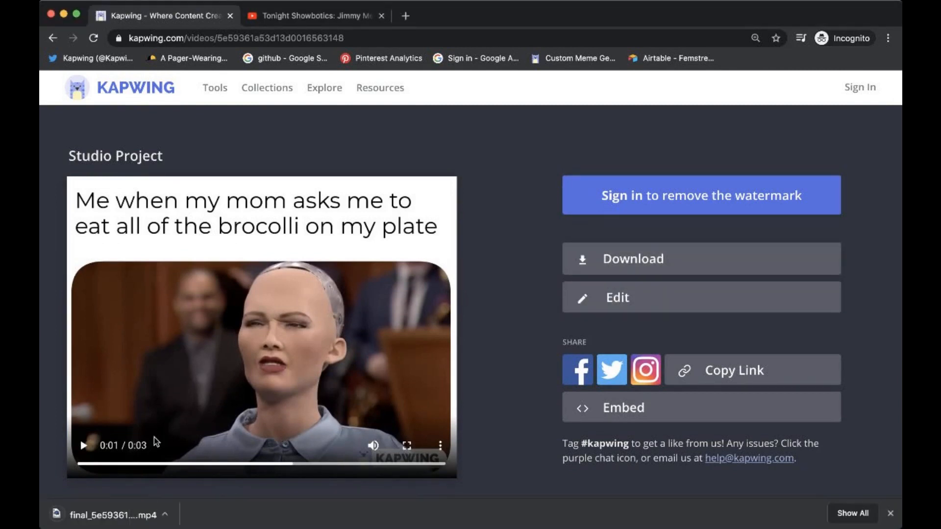
pyautogui.moveTo(131, 505)
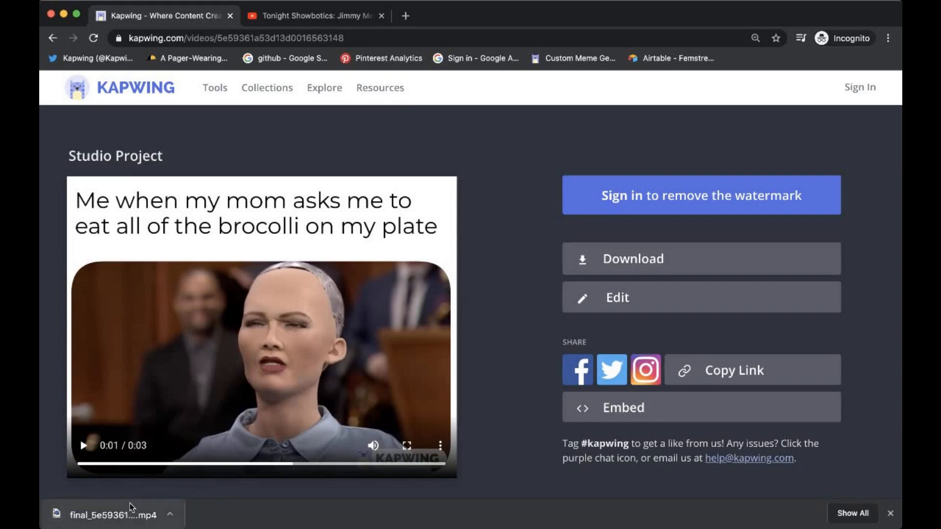
pyautogui.moveTo(371, 500)
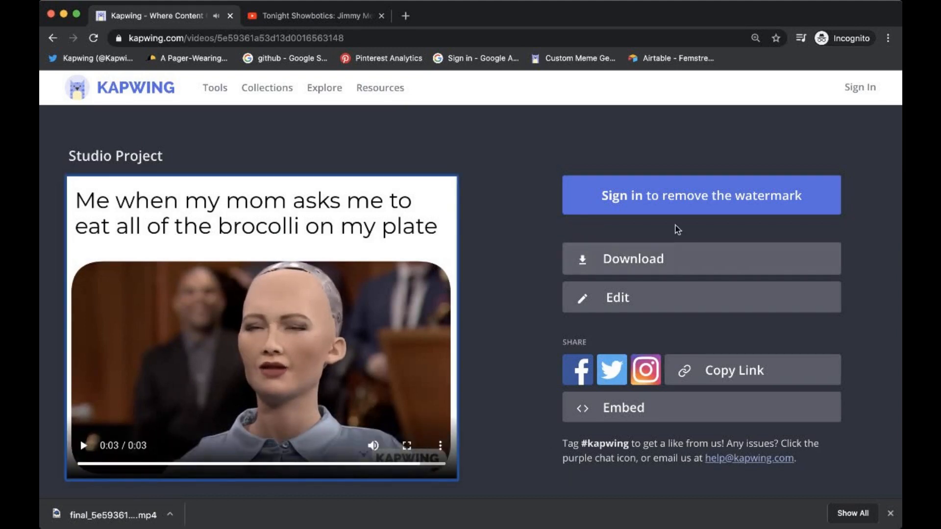
pyautogui.moveTo(633, 203)
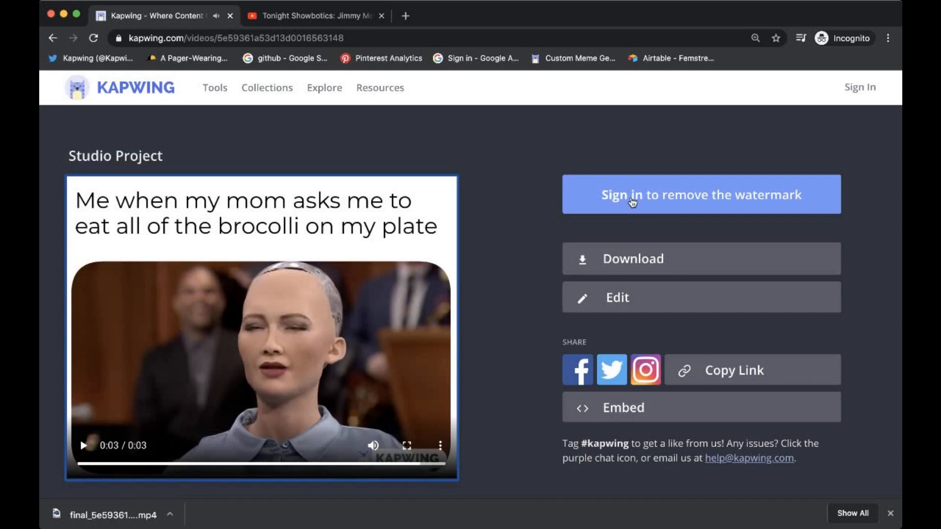
pyautogui.moveTo(628, 208)
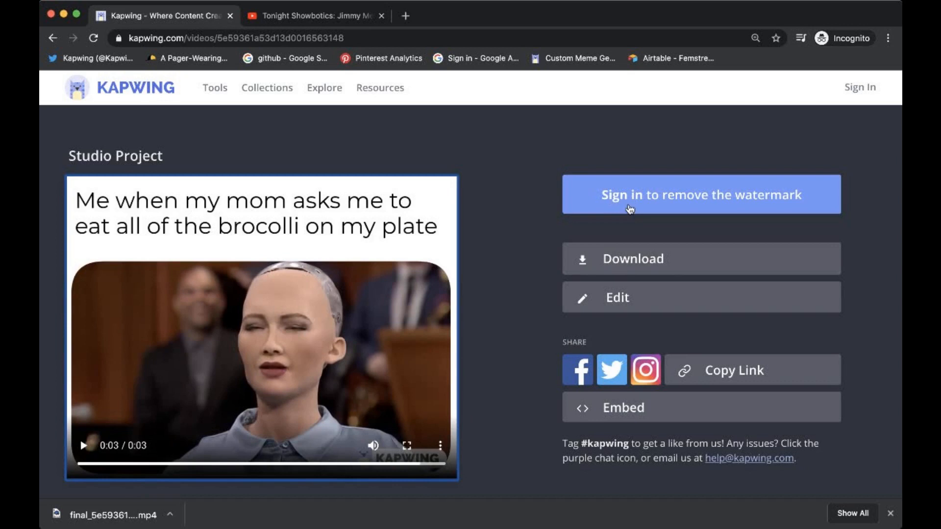
pyautogui.moveTo(198, 209)
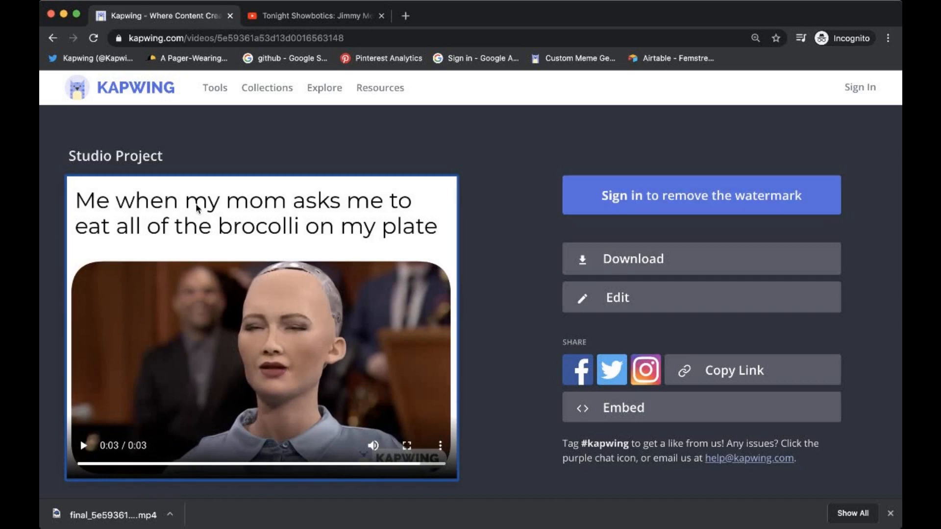
# Retitle the project 'My rounded corner meme -- mom forcing me to eat veg...'.
pyautogui.doubleClick(115, 155)
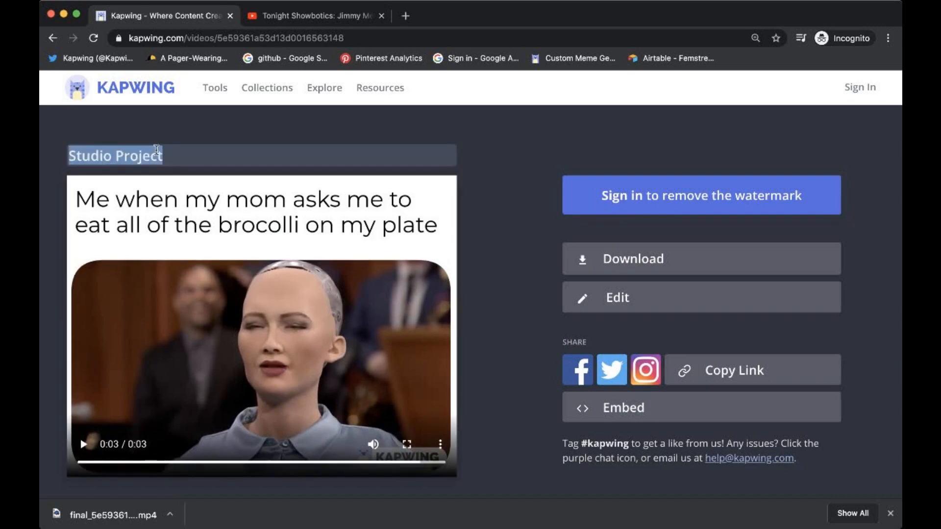
pyautogui.write('My round')
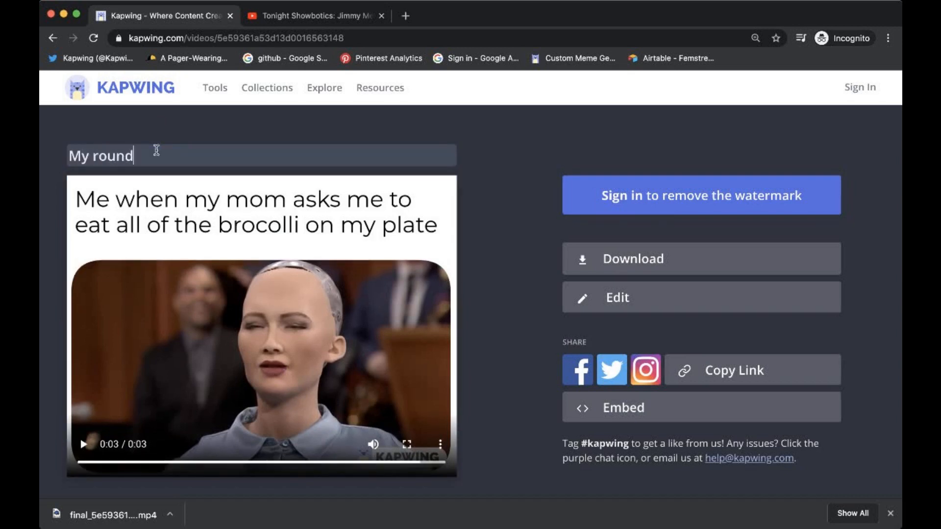
pyautogui.write('ed corner meme -- mo')
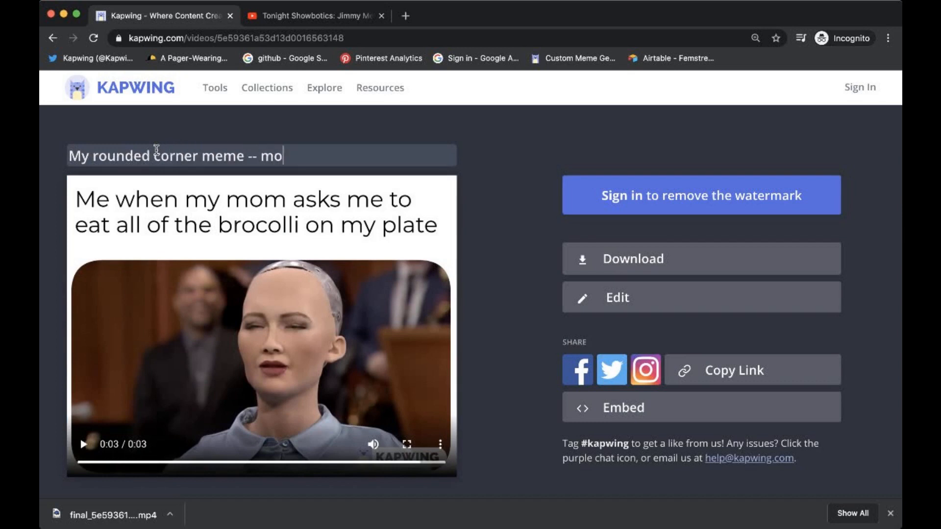
pyautogui.write('m for')
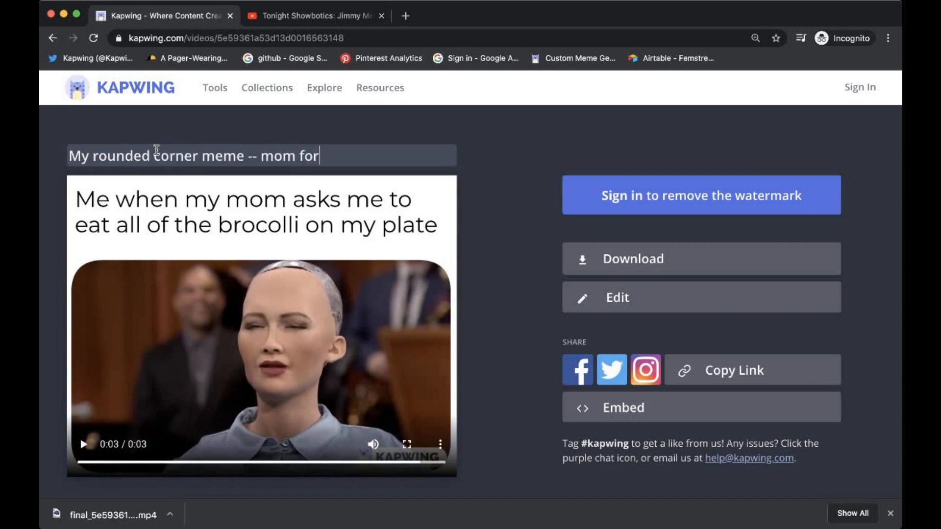
pyautogui.write('cin')
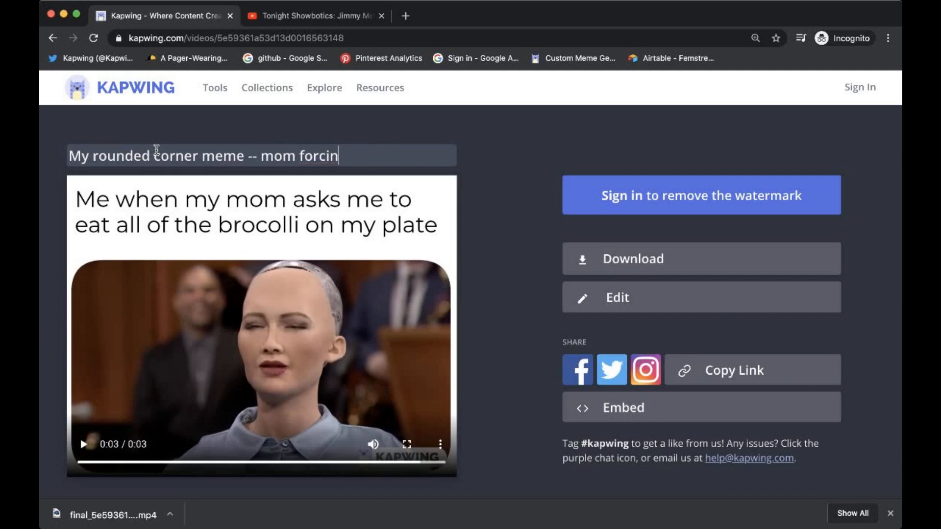
pyautogui.write('g me to eat veg...')
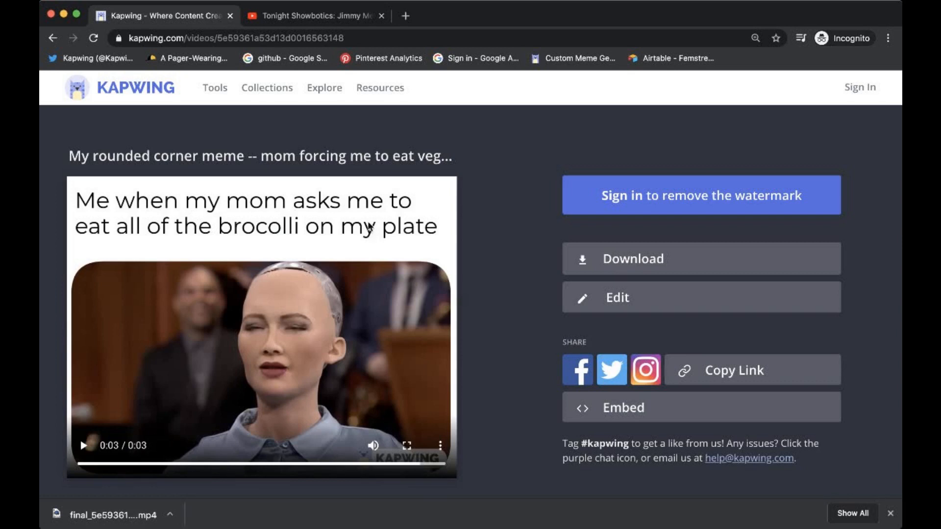
pyautogui.moveTo(441, 210)
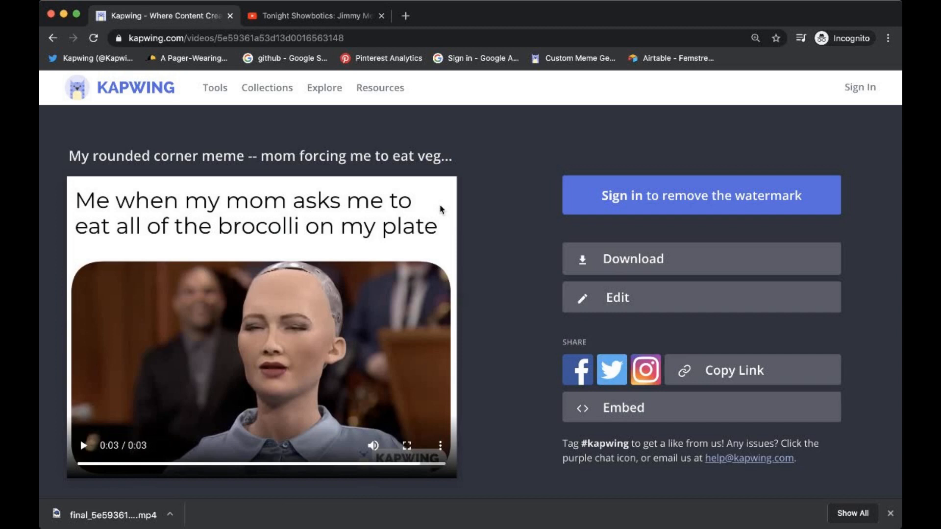
pyautogui.moveTo(487, 138)
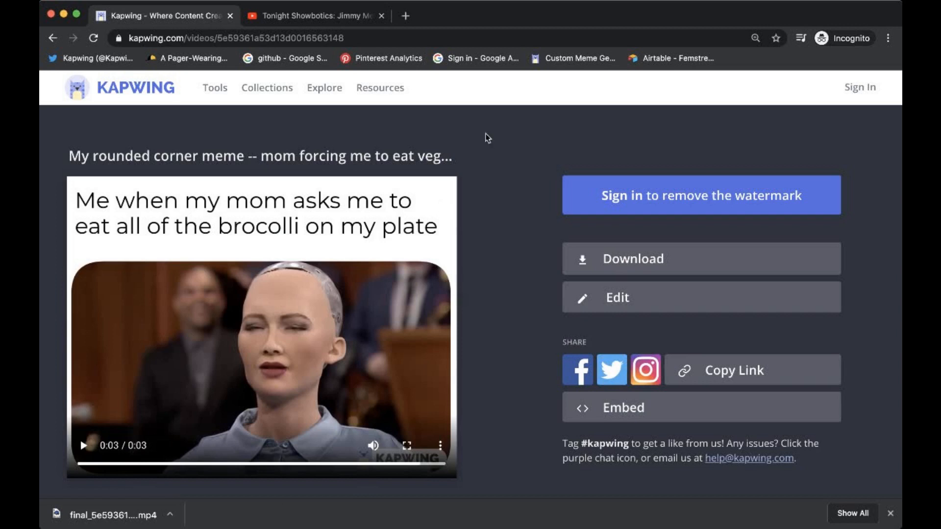